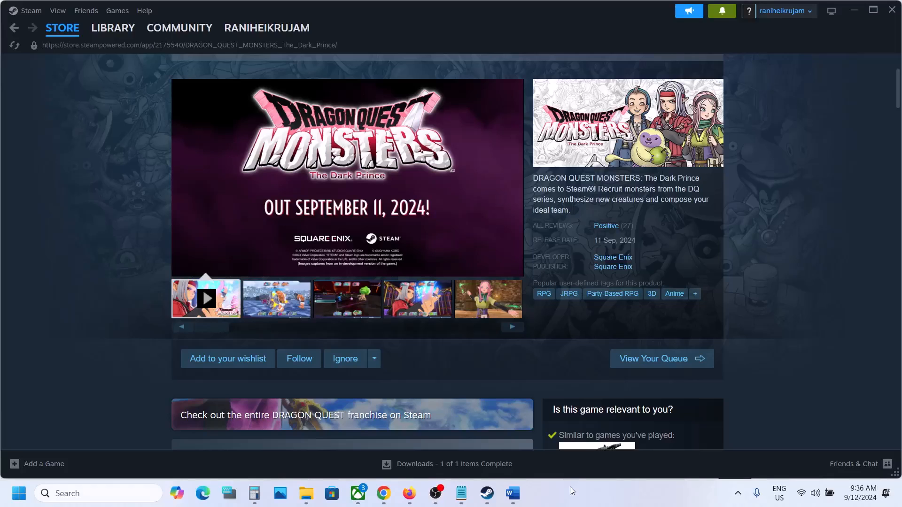
pyautogui.moveTo(598, 322)
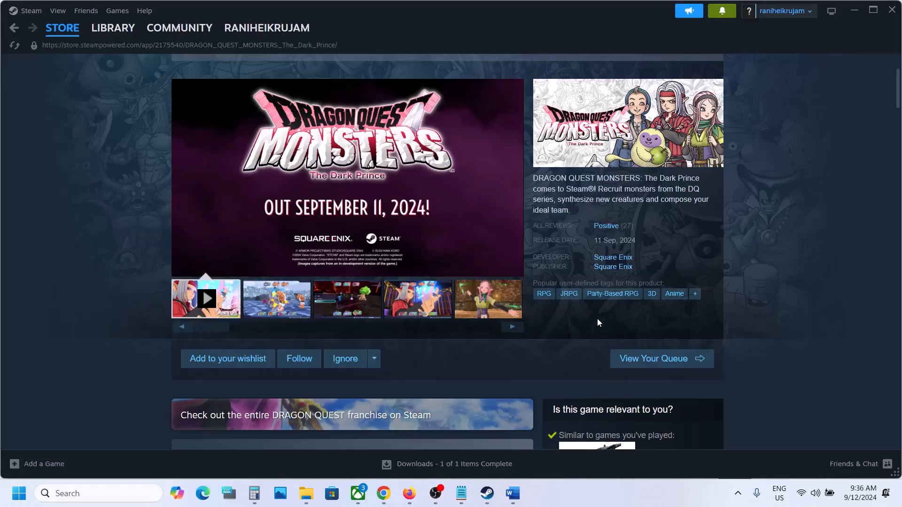
pyautogui.moveTo(510, 493)
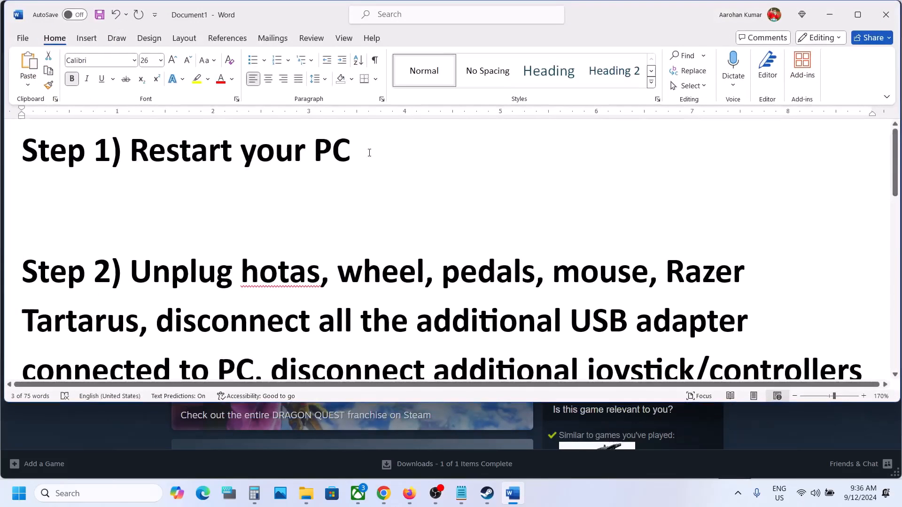
# Read through Steps 2 and 3 of the Word troubleshooting notes, then return to Steam
pyautogui.click(17, 493)
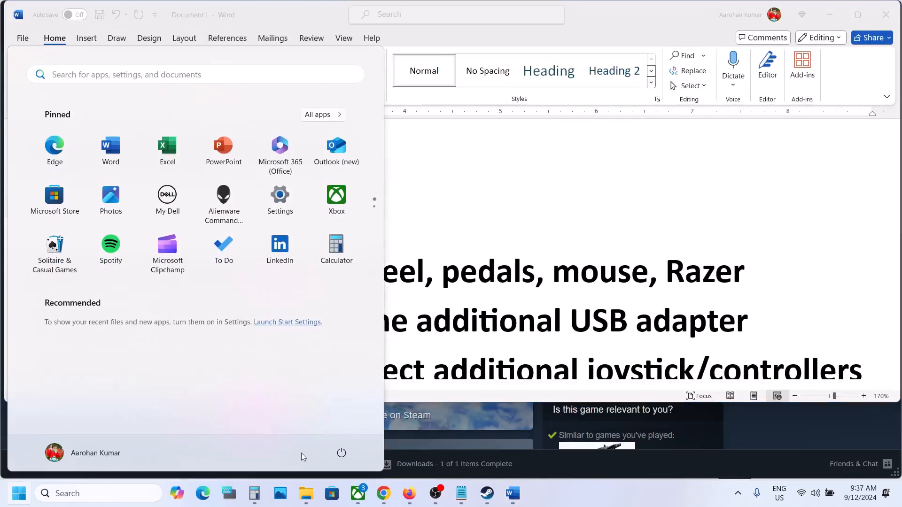
pyautogui.click(340, 453)
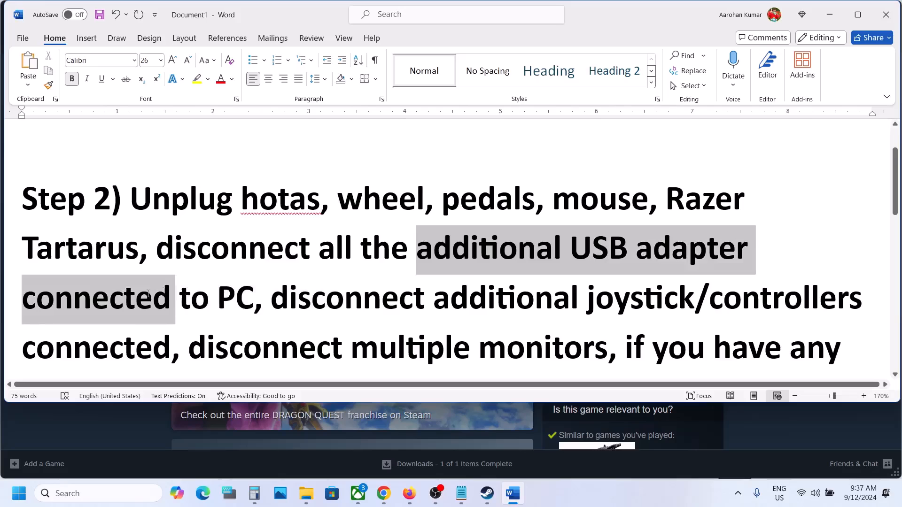
pyautogui.click(271, 298)
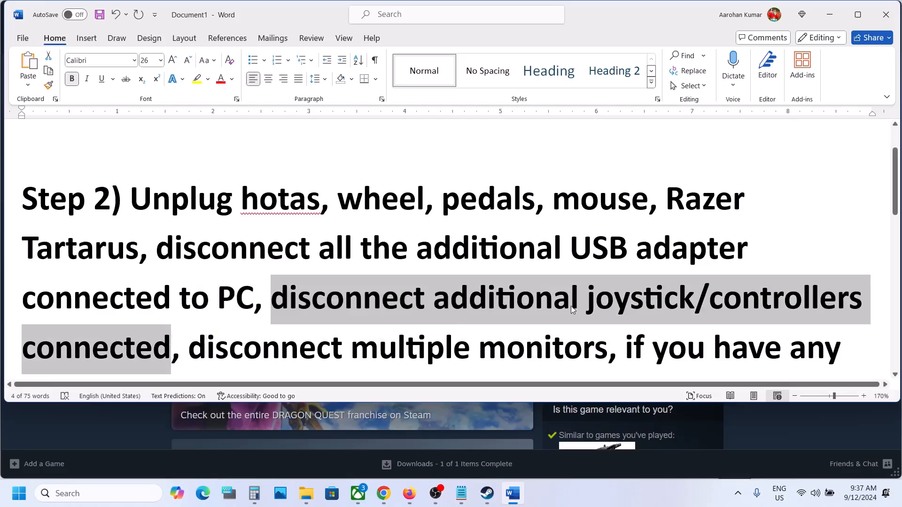
pyautogui.scroll(-3)
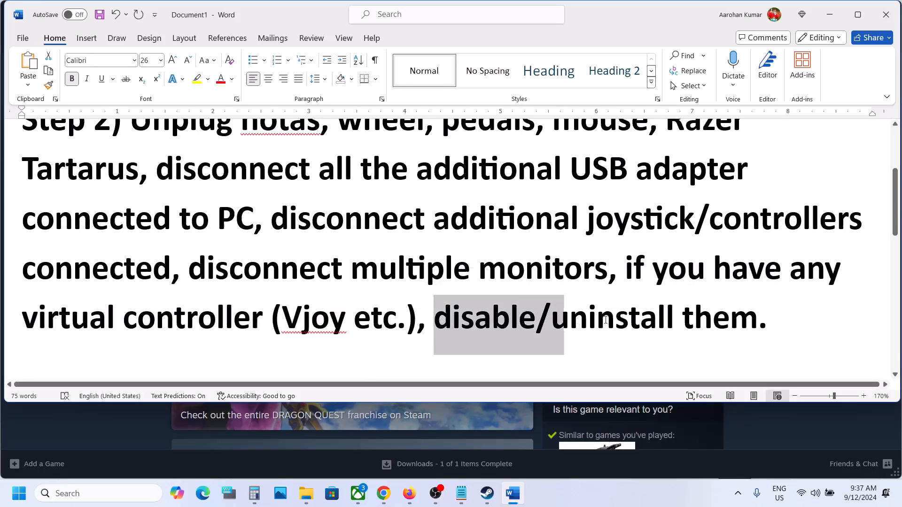
pyautogui.scroll(-3)
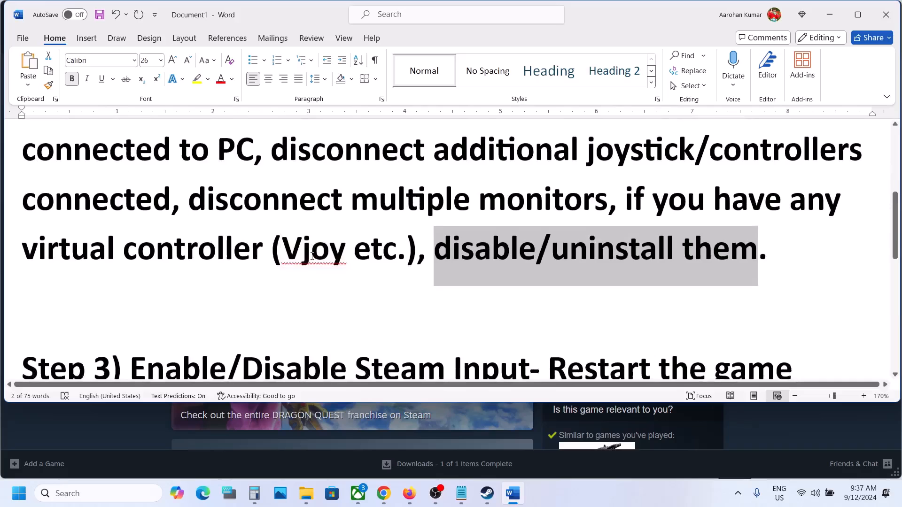
pyautogui.scroll(-3)
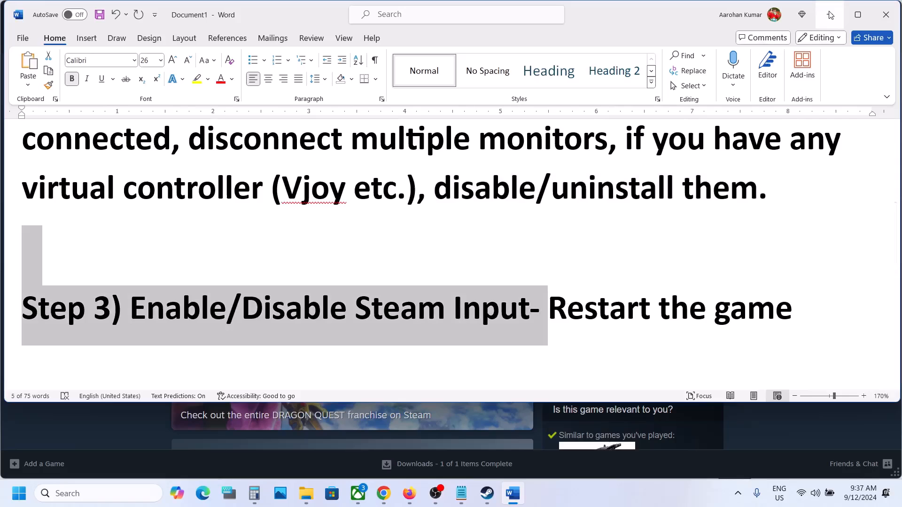
pyautogui.click(485, 493)
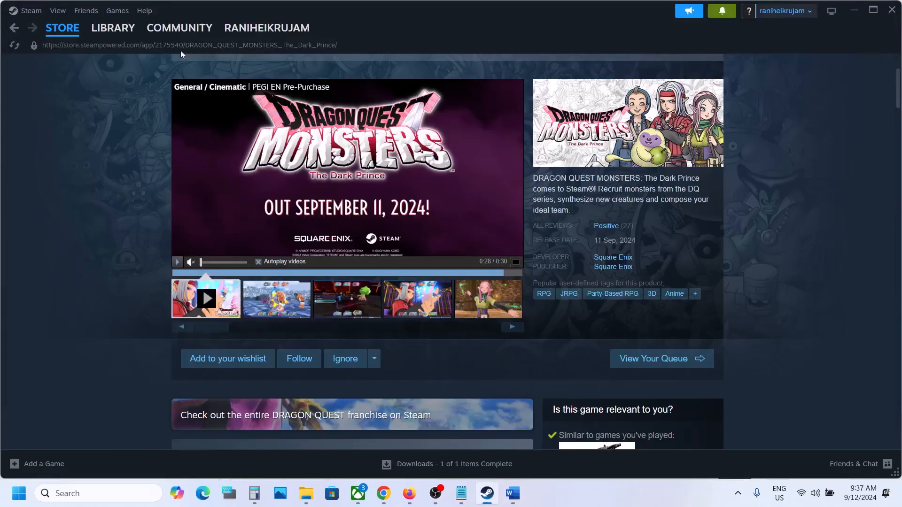
# From the Steam library, bring up Satisfactory's Properties window on General settings
pyautogui.click(113, 27)
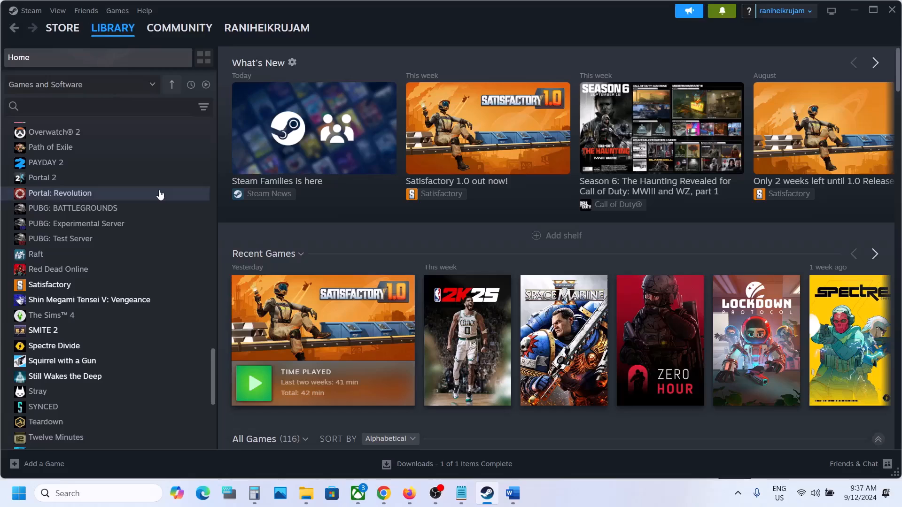
pyautogui.moveTo(162, 223)
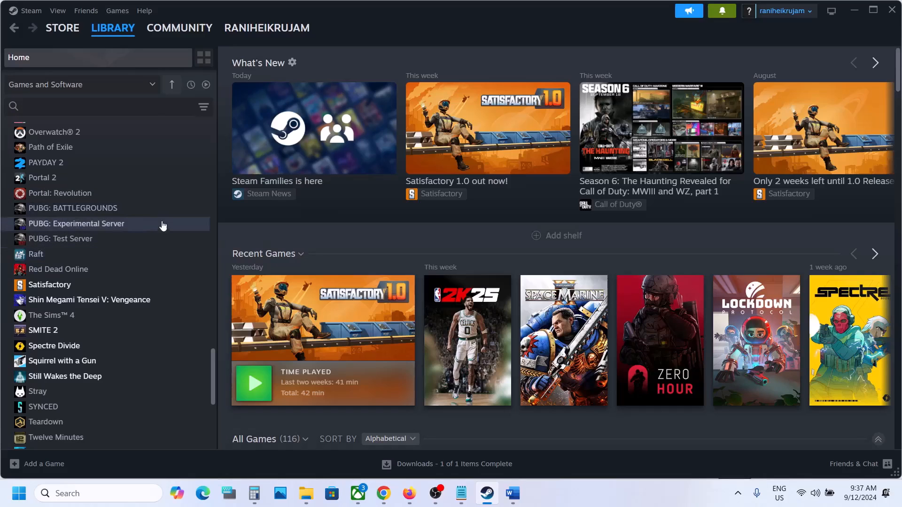
pyautogui.moveTo(129, 254)
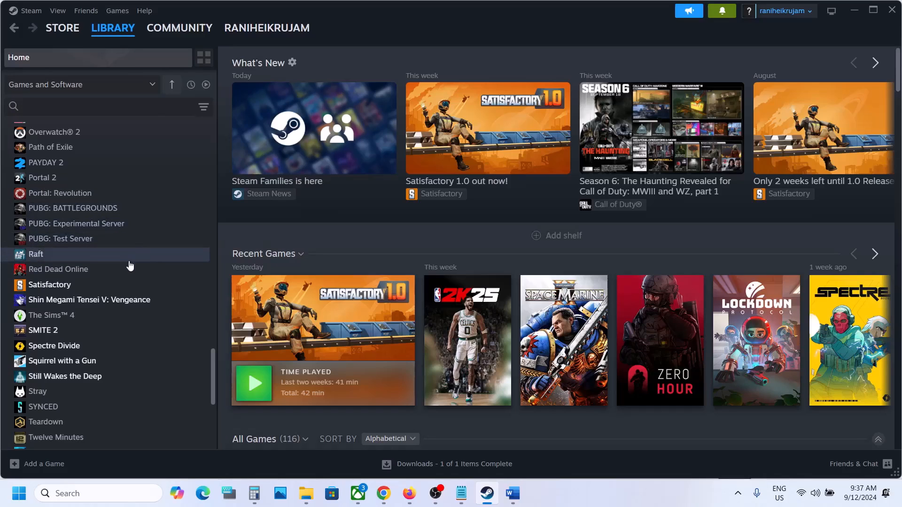
pyautogui.rightClick(49, 283)
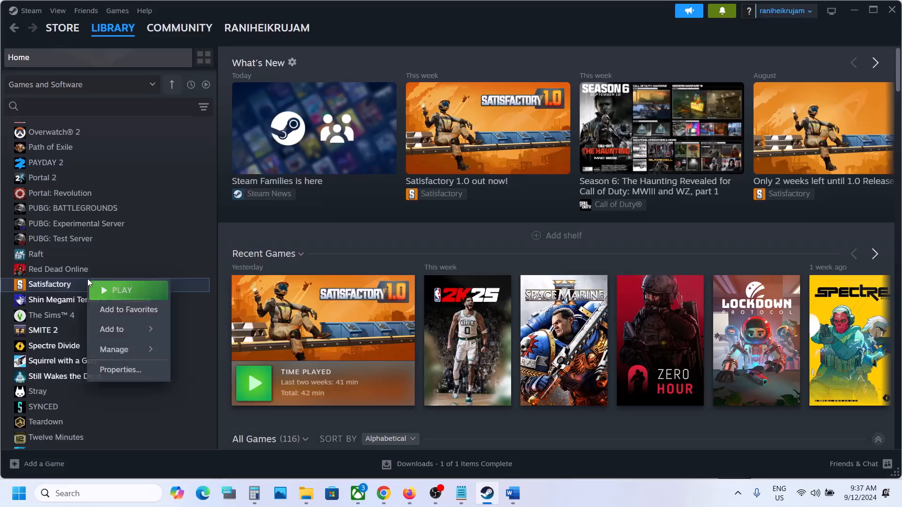
pyautogui.click(119, 370)
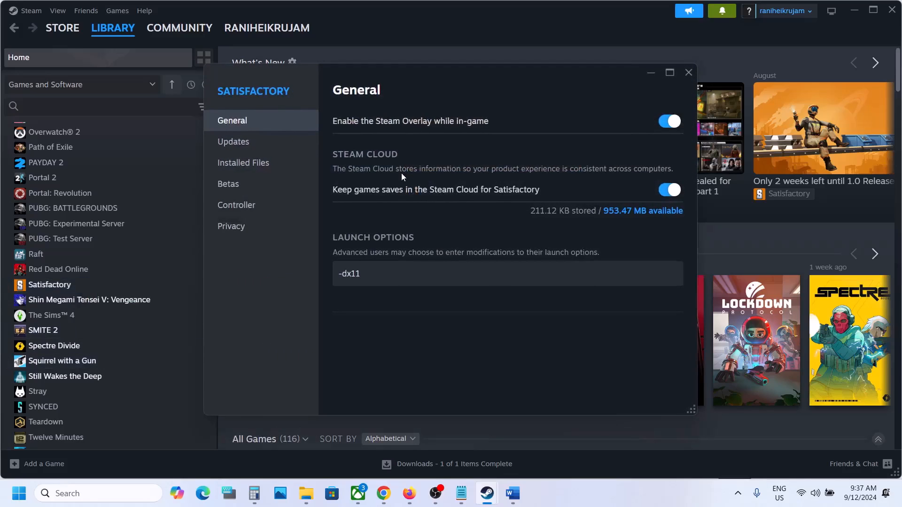
# Under Controller, set Override for Satisfactory to Disable Steam Input and close Properties
pyautogui.click(236, 205)
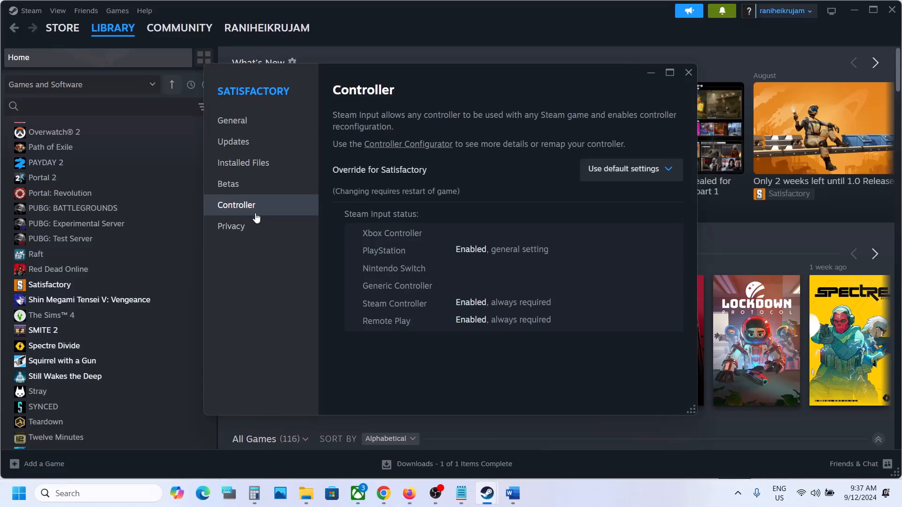
pyautogui.moveTo(615, 169)
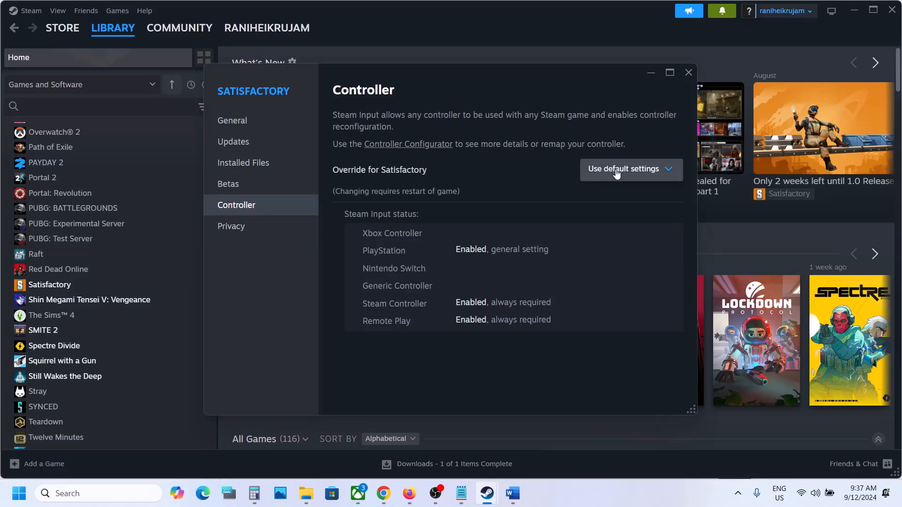
pyautogui.click(629, 169)
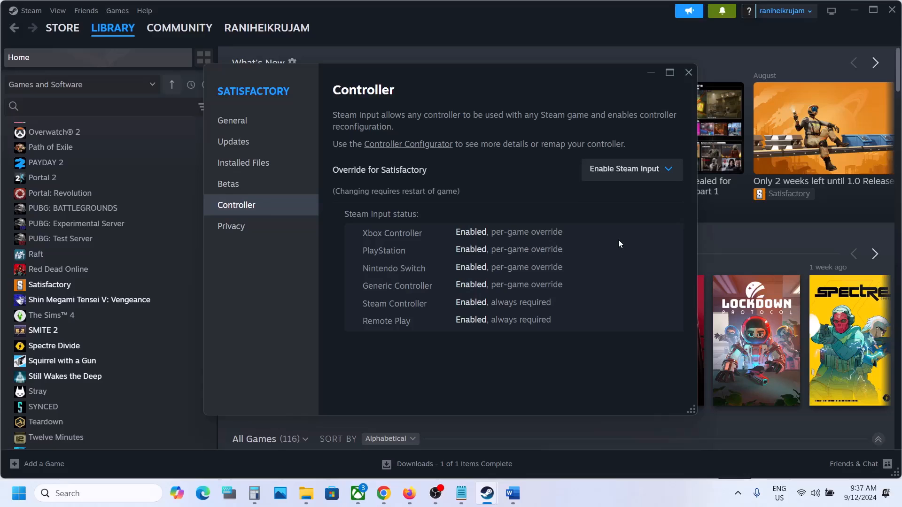
pyautogui.moveTo(653, 207)
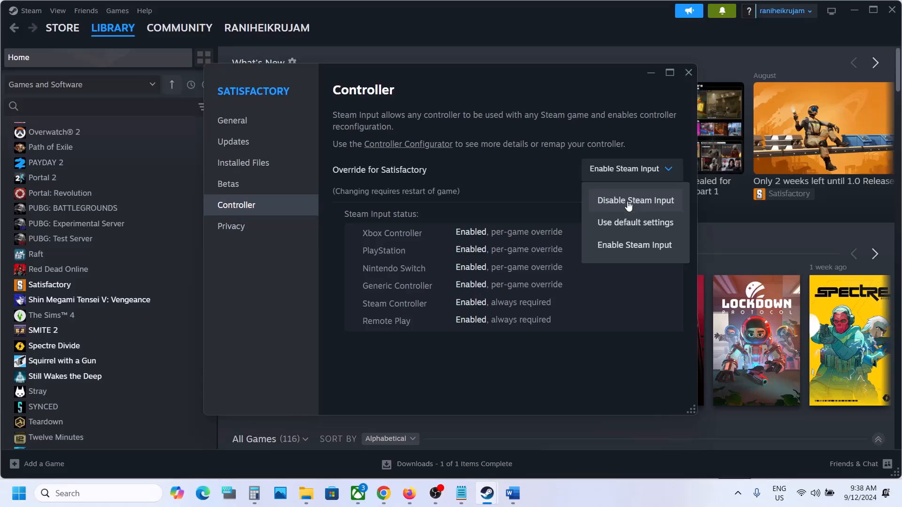
pyautogui.click(635, 200)
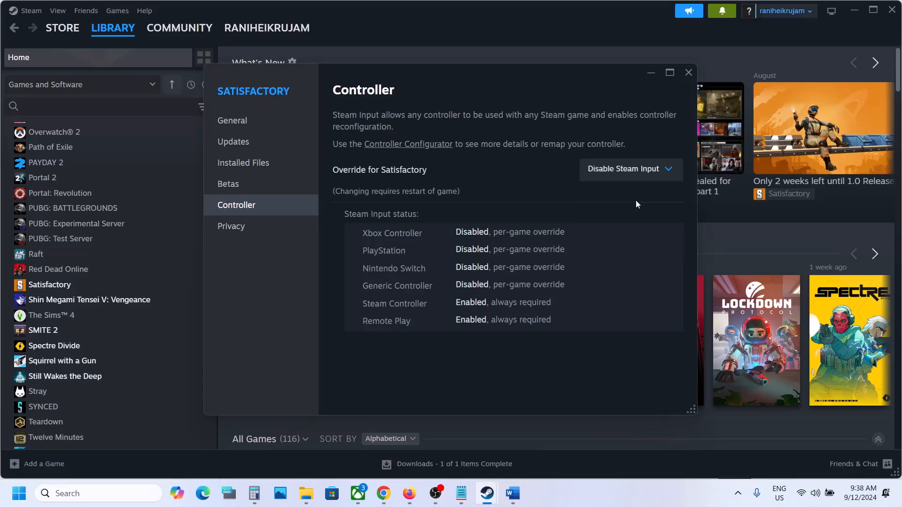
pyautogui.click(688, 72)
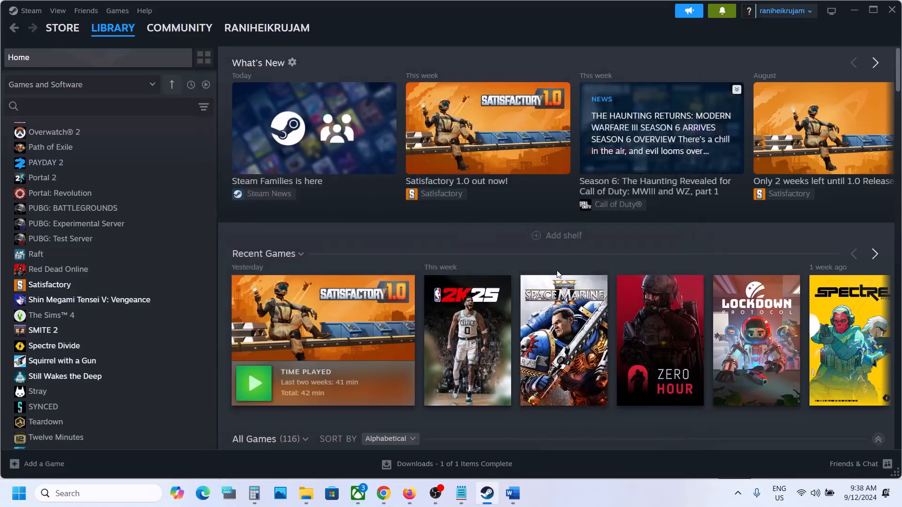
pyautogui.click(509, 493)
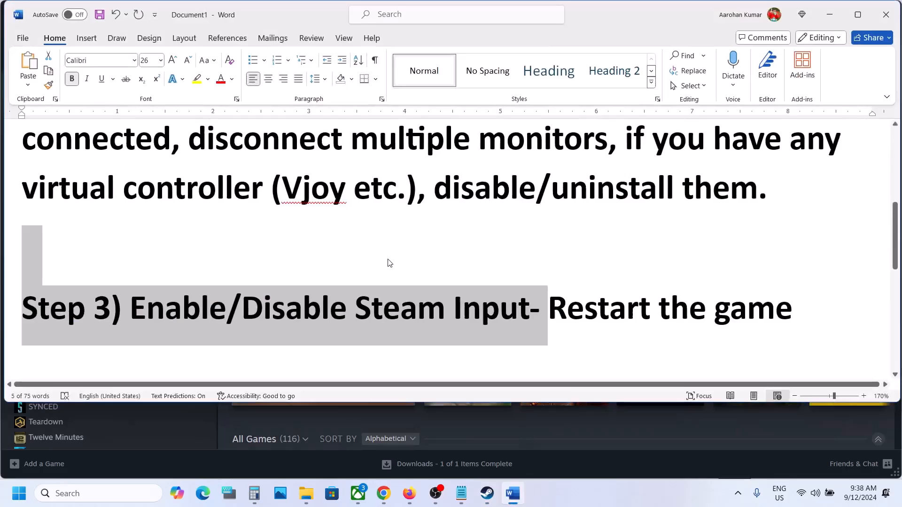
pyautogui.scroll(-3)
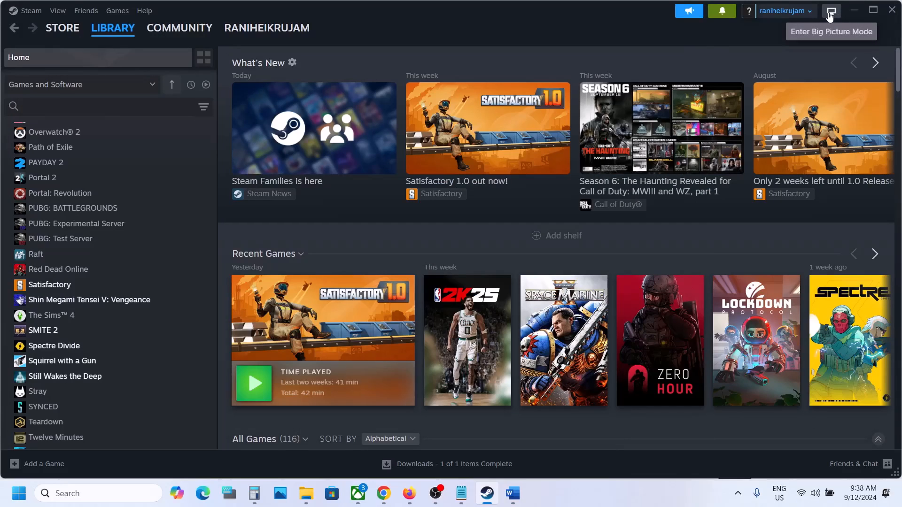
pyautogui.moveTo(831, 12)
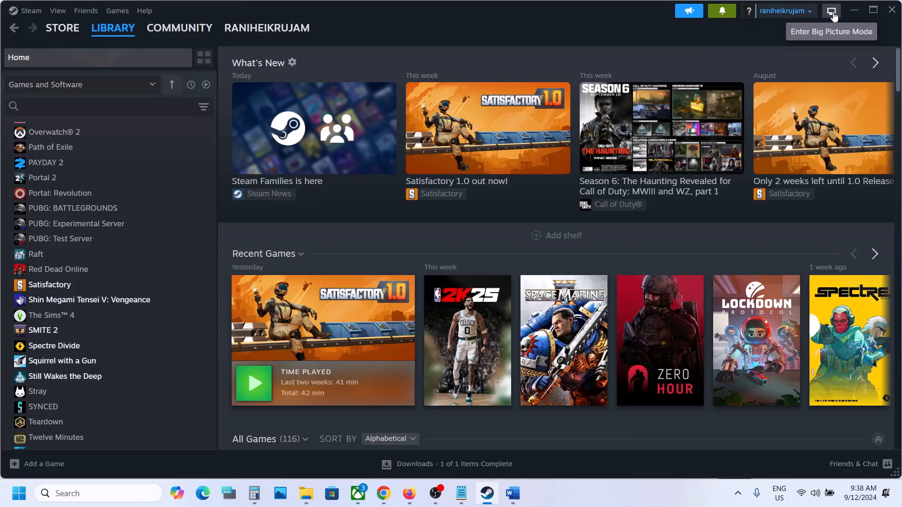
# Enter Big Picture mode on Satisfactory's game page, then switch back to the Word notes
pyautogui.click(830, 10)
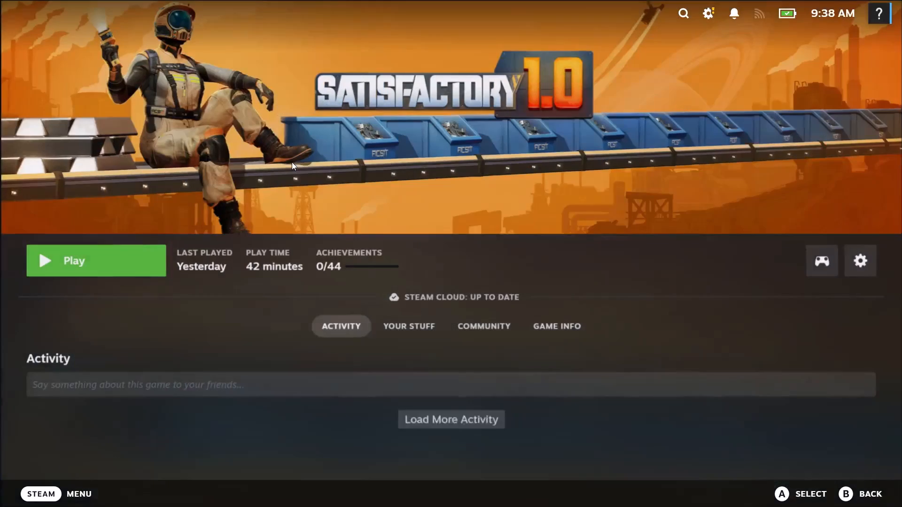
pyautogui.click(451, 419)
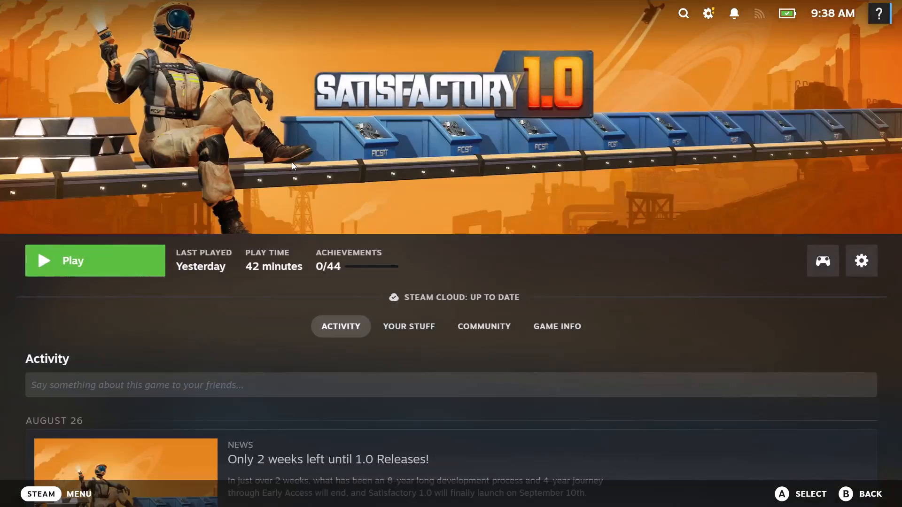
pyautogui.click(485, 494)
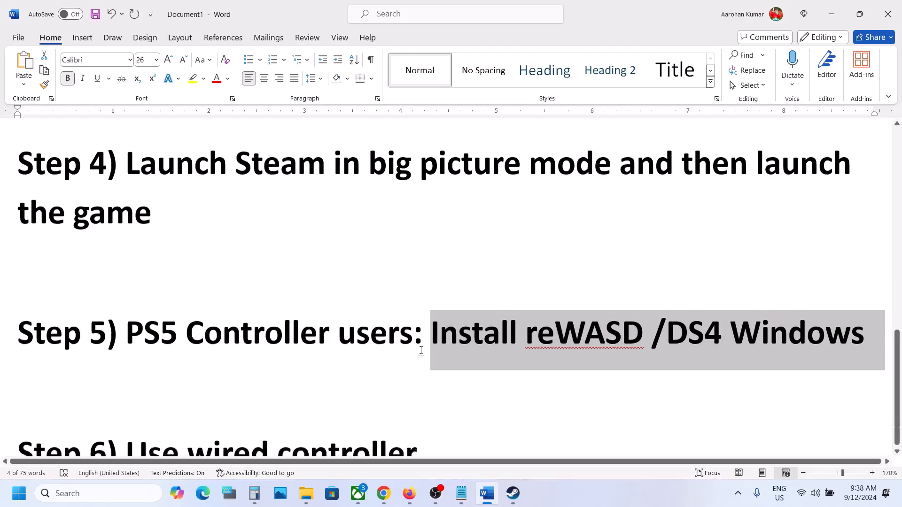
pyautogui.scroll(-3)
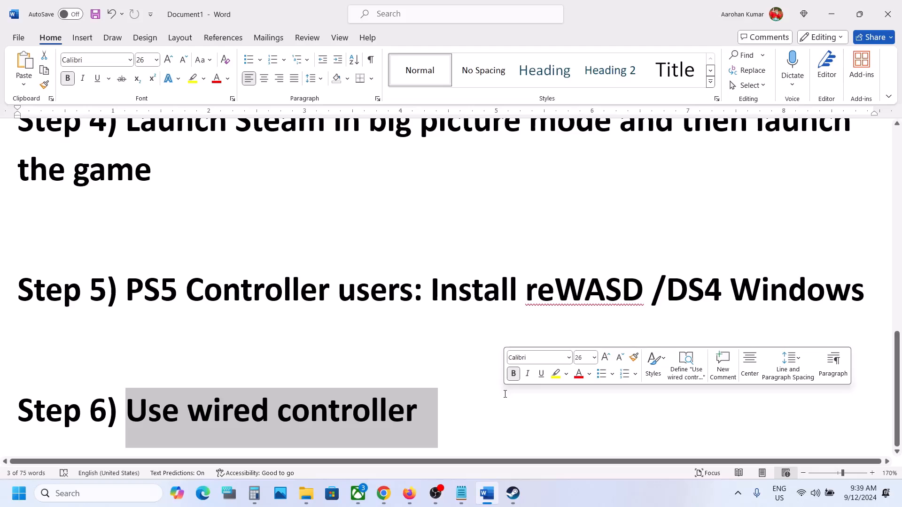
pyautogui.moveTo(532, 386)
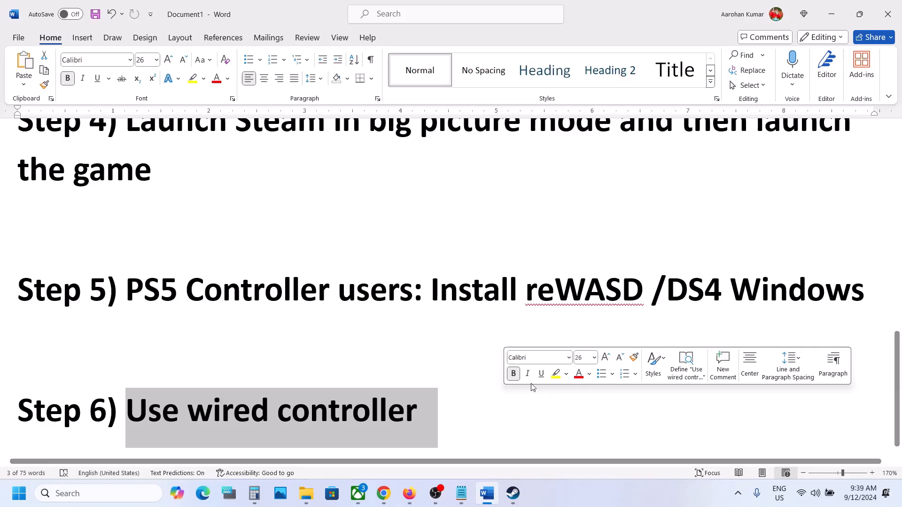
pyautogui.click(511, 493)
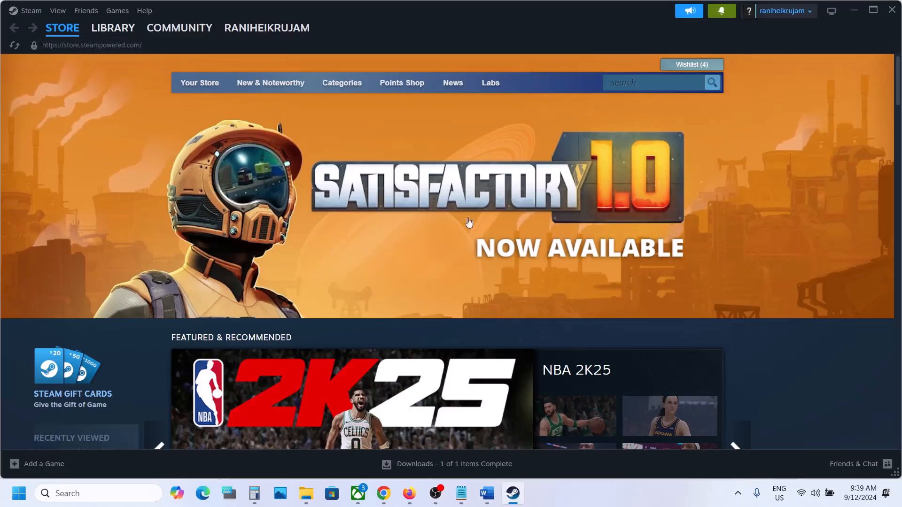
pyautogui.click(484, 493)
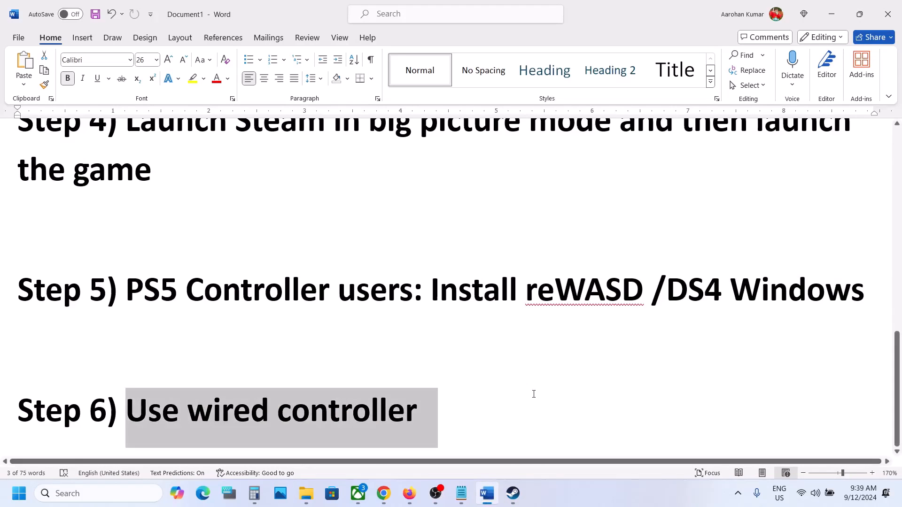
pyautogui.moveTo(609, 495)
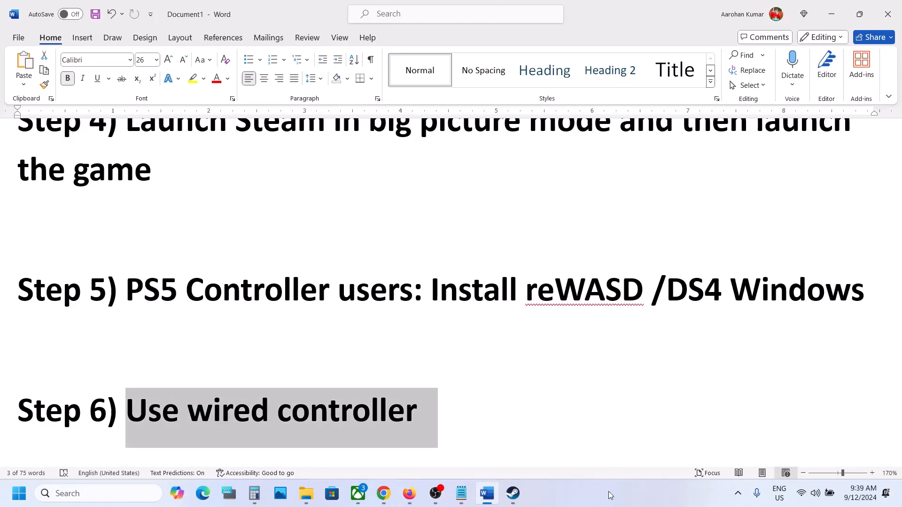